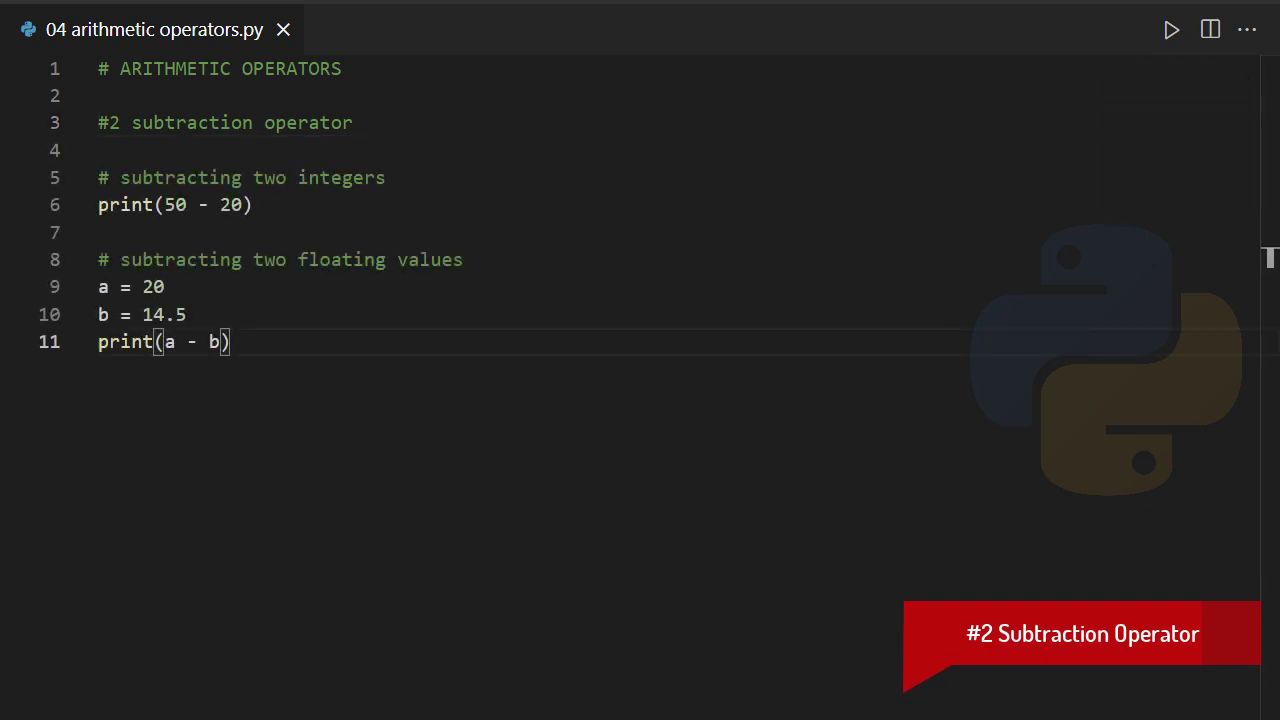
# - Run the Python file to print the integer and floating-point subtraction results
pyautogui.click(1170, 29)
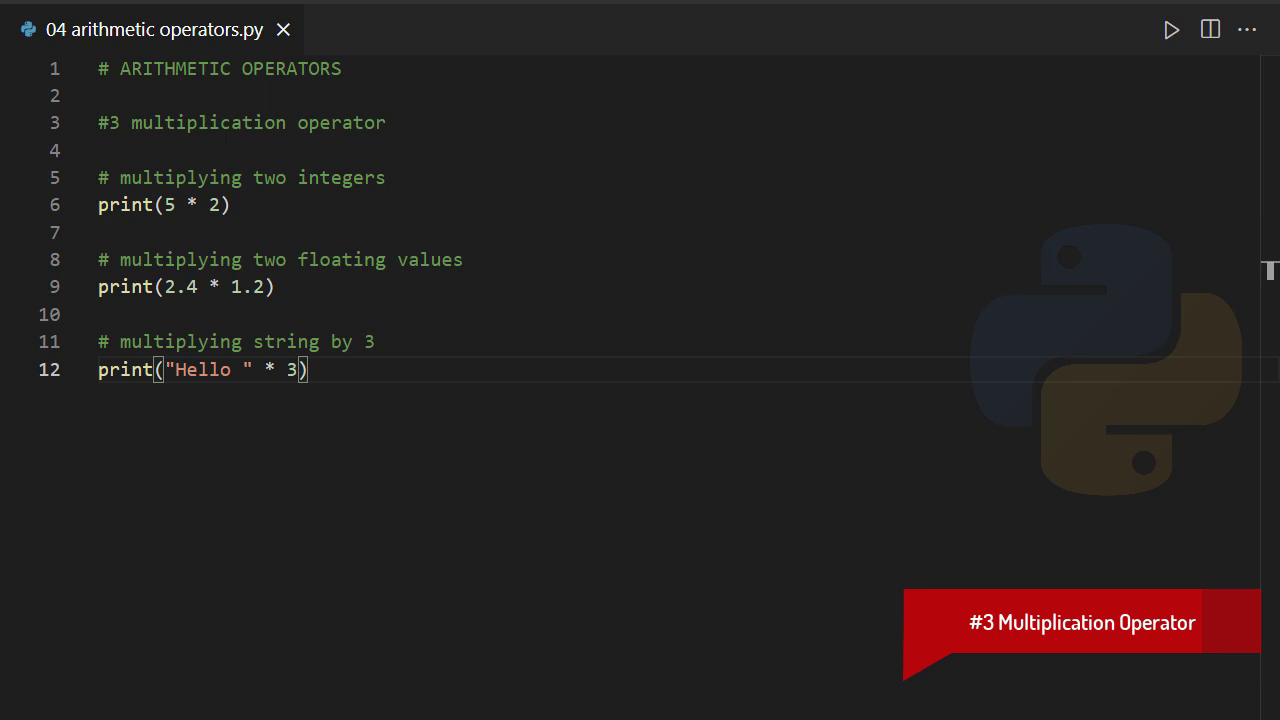
# - Run the Python file to print integer, float and string-times-3 multiplication results
pyautogui.click(1170, 29)
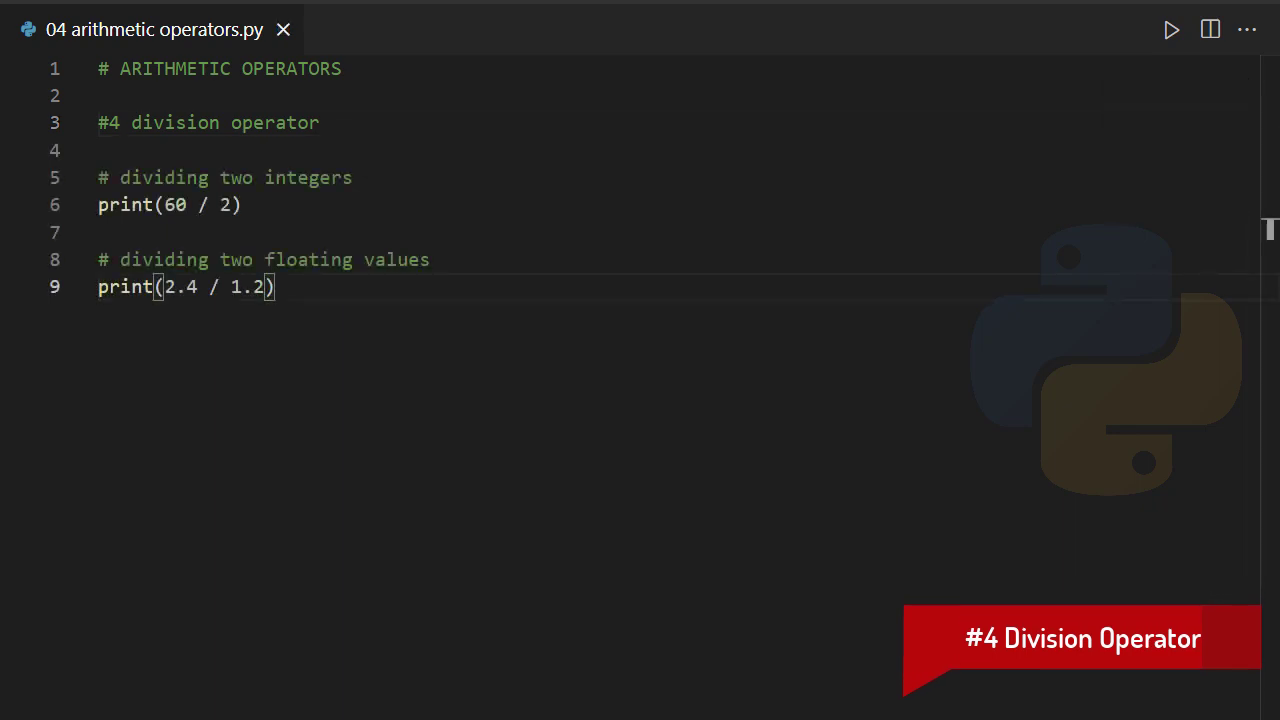
# - Run the Python file to print the results of 60 / 2 and 2.4 / 1.2
pyautogui.click(1171, 29)
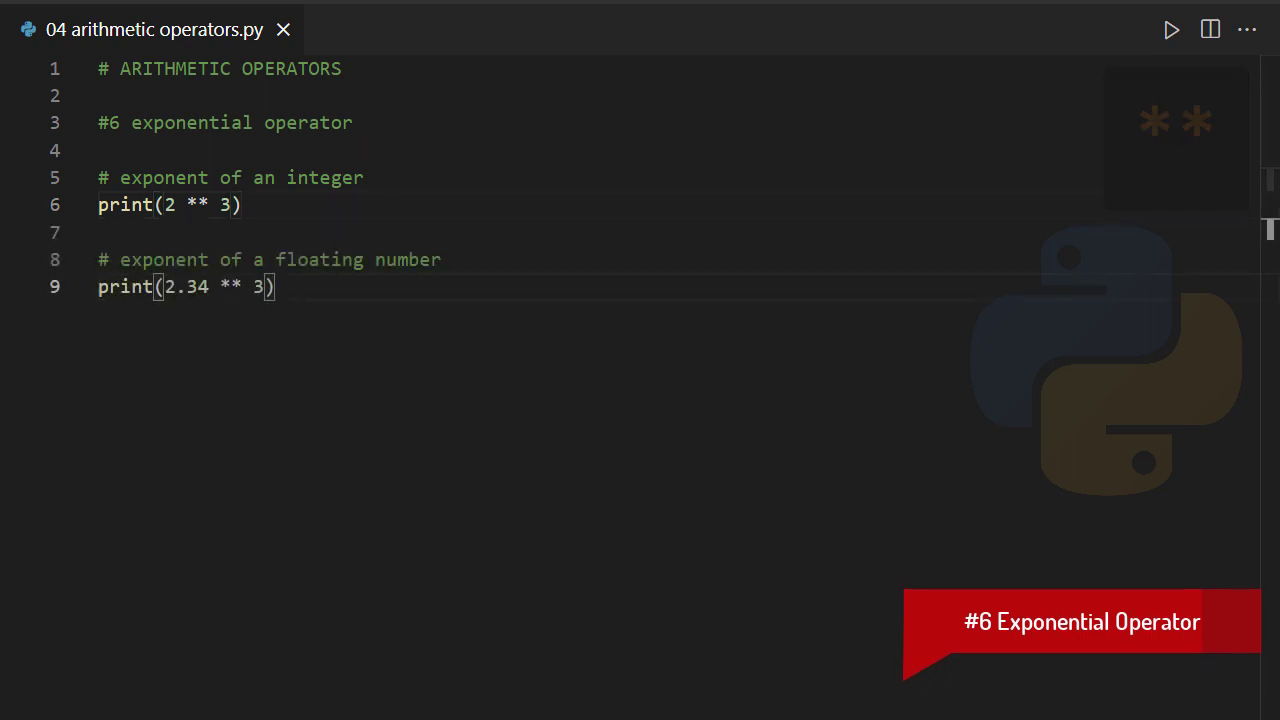
# - Run the exponent script, printing 8 and 12.812903999999998 in the terminal
pyautogui.click(1170, 29)
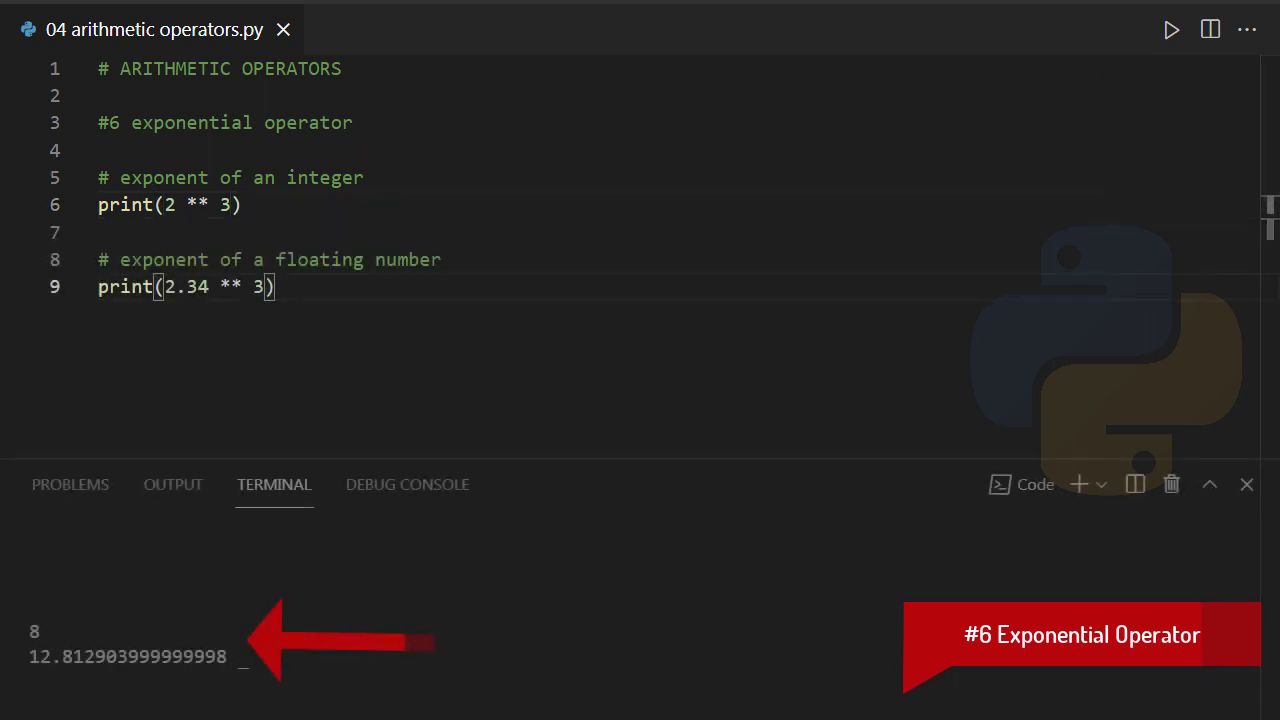